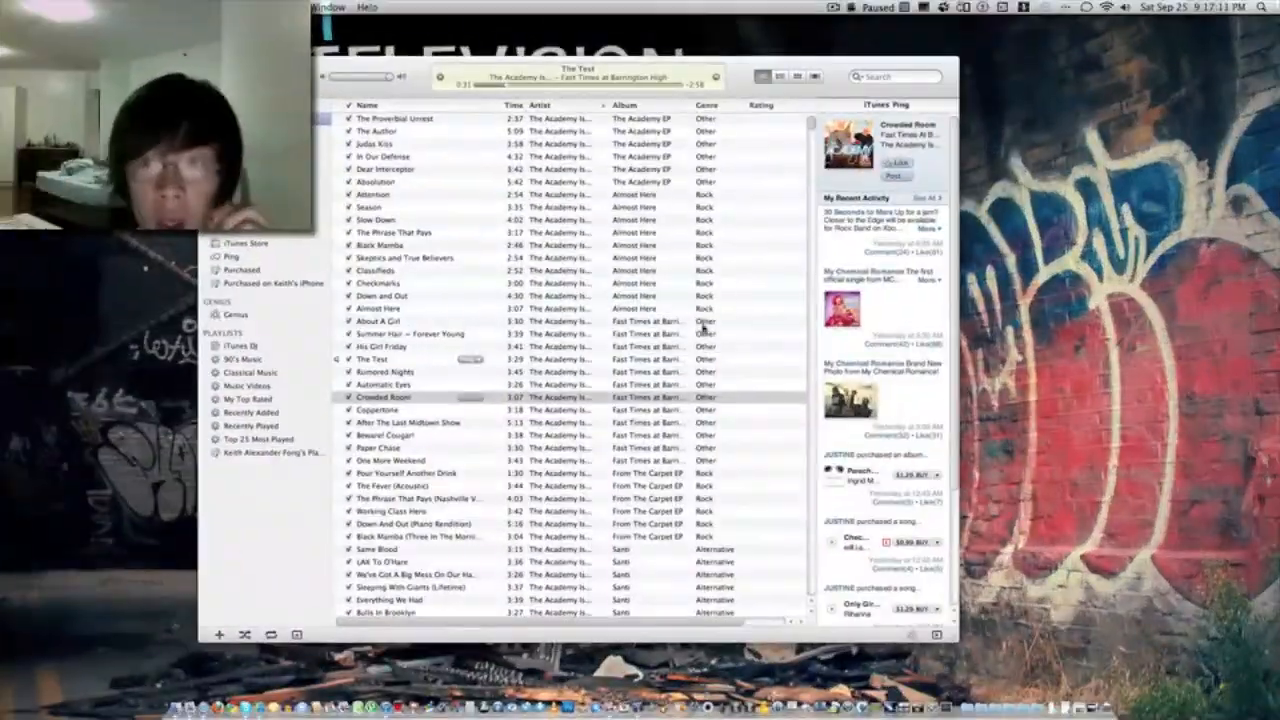
- Select Down And Out and like it from the Ping sidebar
{"action": "left_click", "coordinate": [420, 396]}
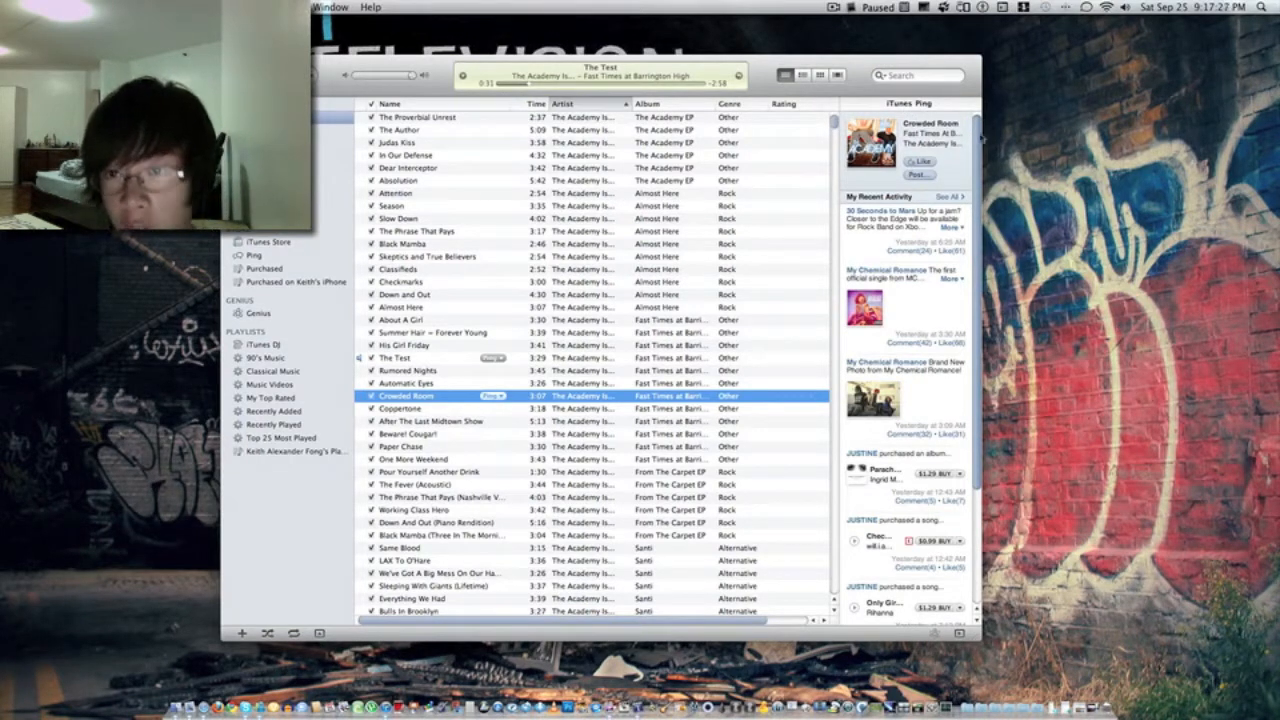
{"action": "scroll", "scroll_direction": "down", "scroll_amount": 3}
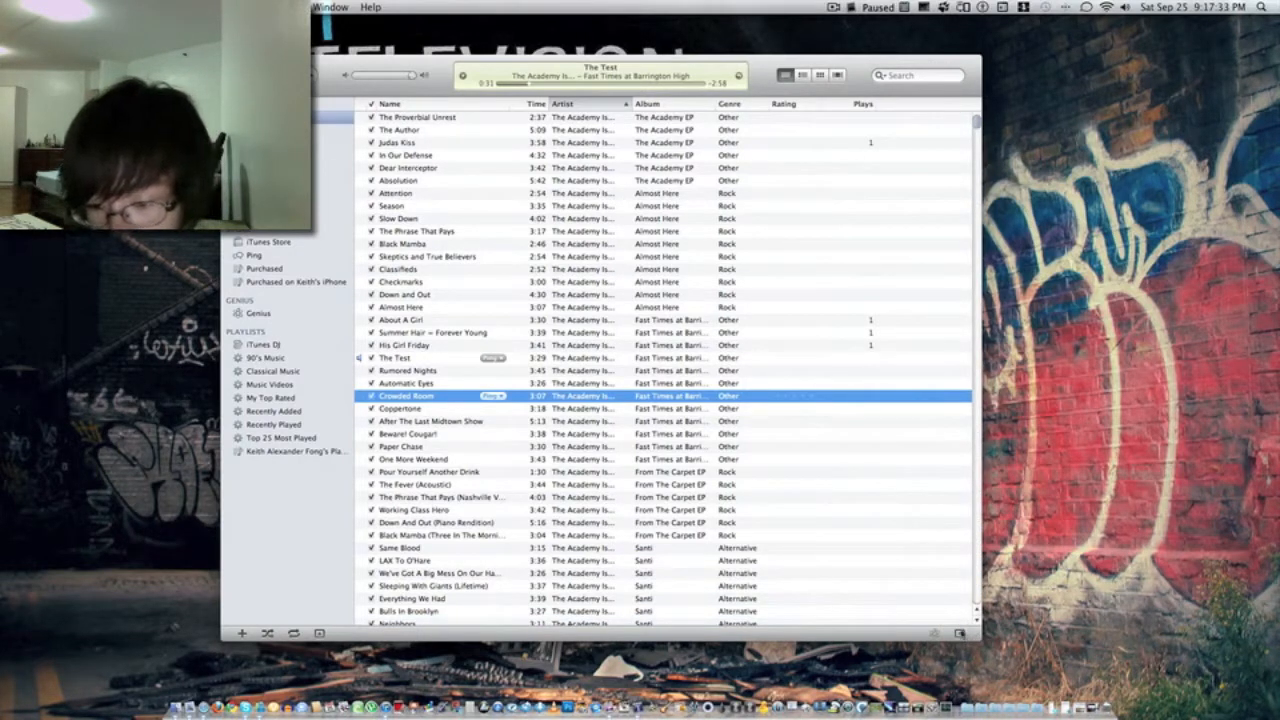
{"action": "left_click", "coordinate": [912, 104]}
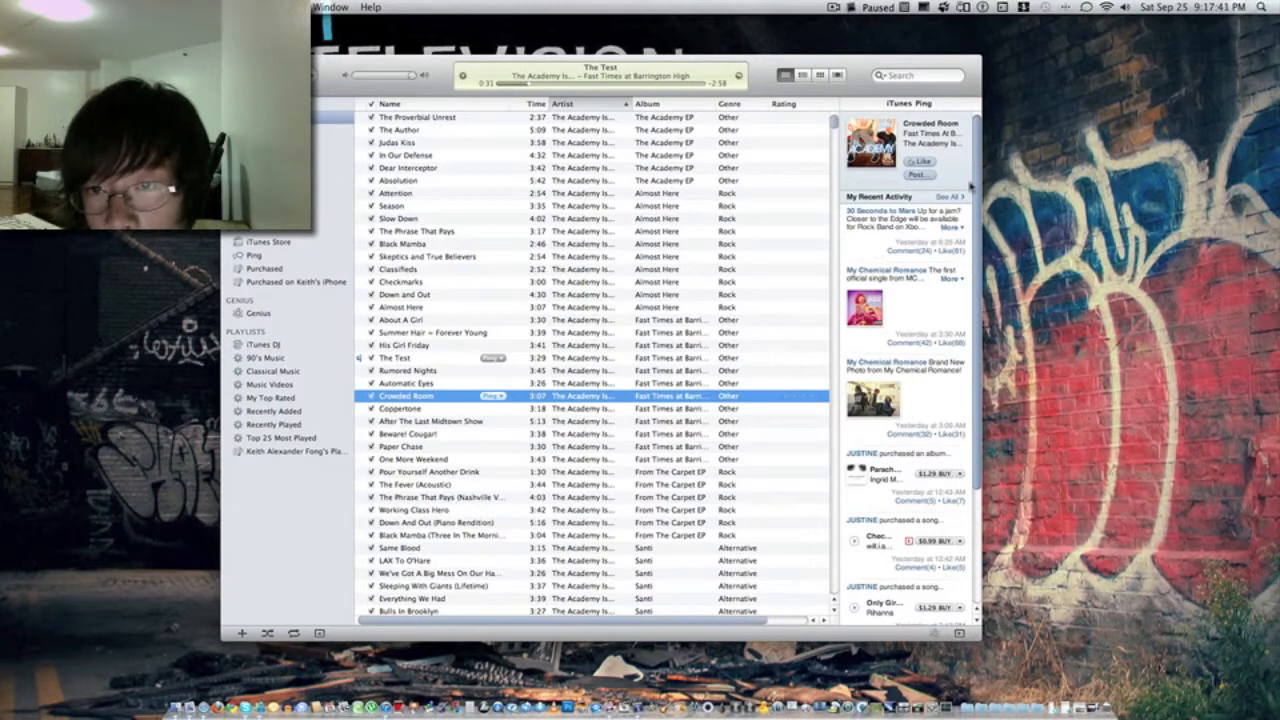
{"action": "scroll", "scroll_direction": "down", "scroll_amount": 3}
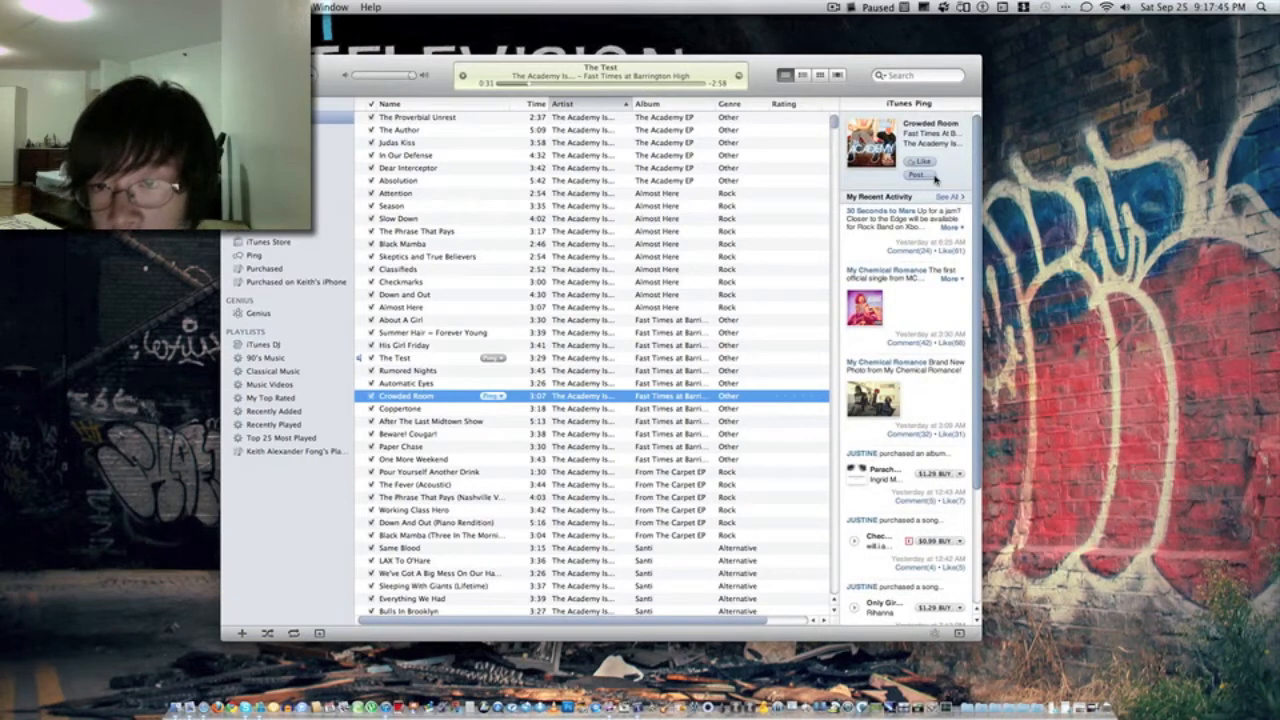
{"action": "left_click", "coordinate": [400, 320]}
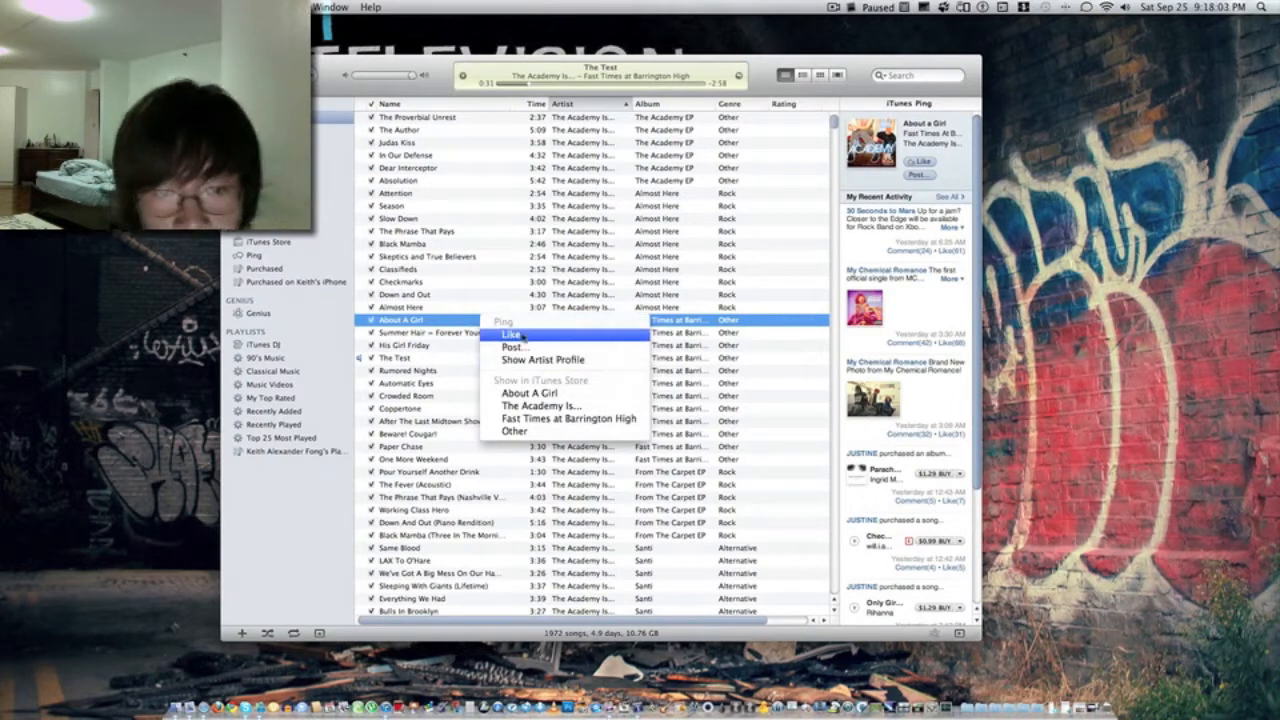
{"action": "mouse_move", "coordinate": [542, 360]}
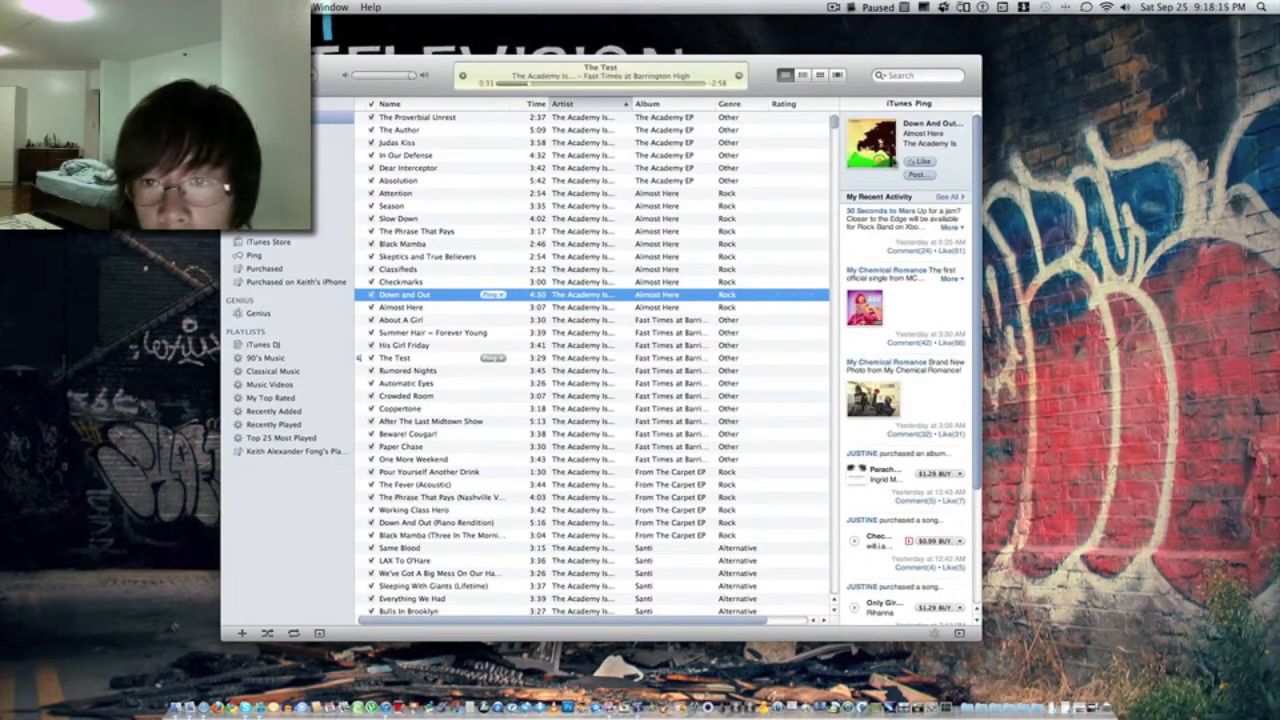
- Post Down And Out to Ping with the comment 'AWESOME SONG :D'
{"action": "left_click", "coordinate": [918, 174]}
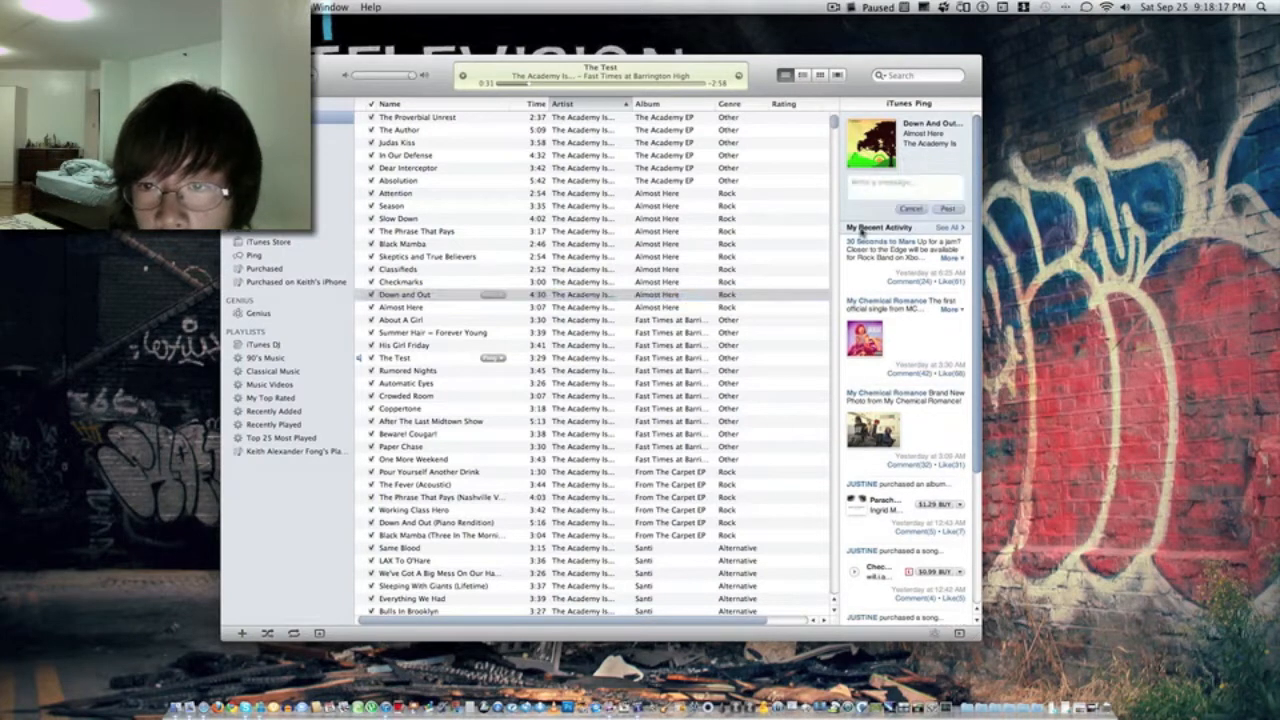
{"action": "type", "text": "we"}
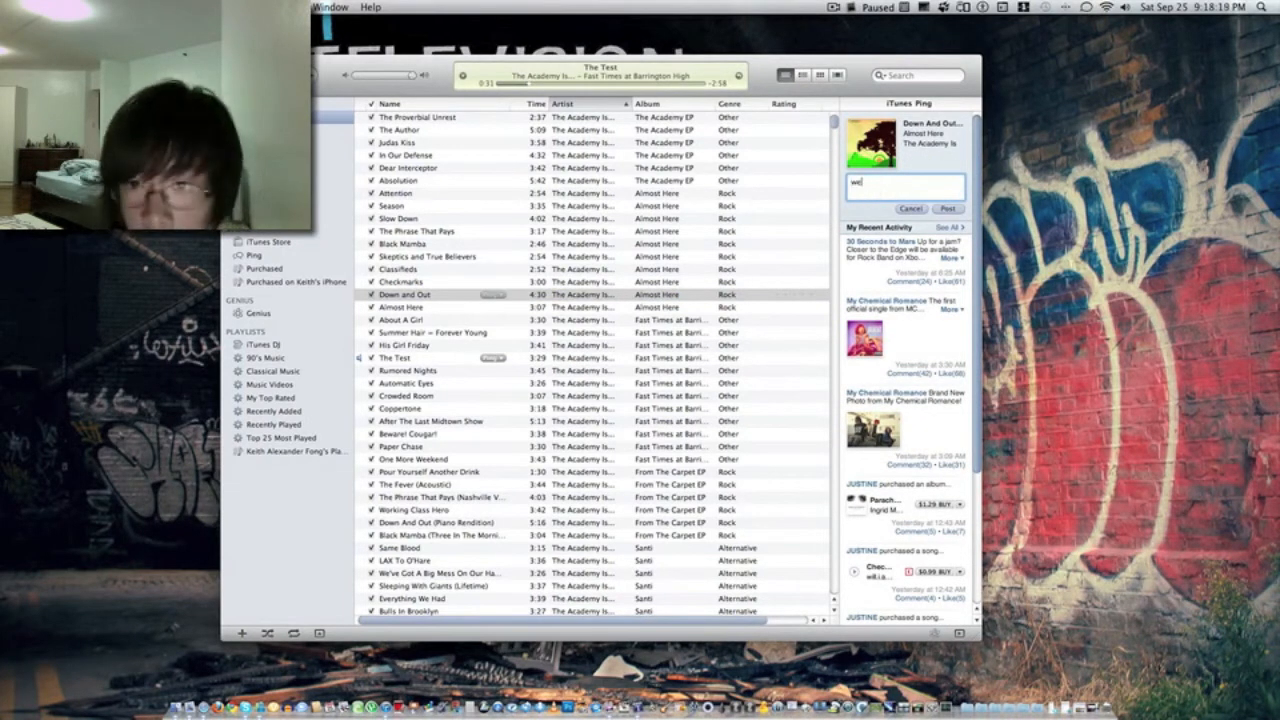
{"action": "type", "text": "awesom"}
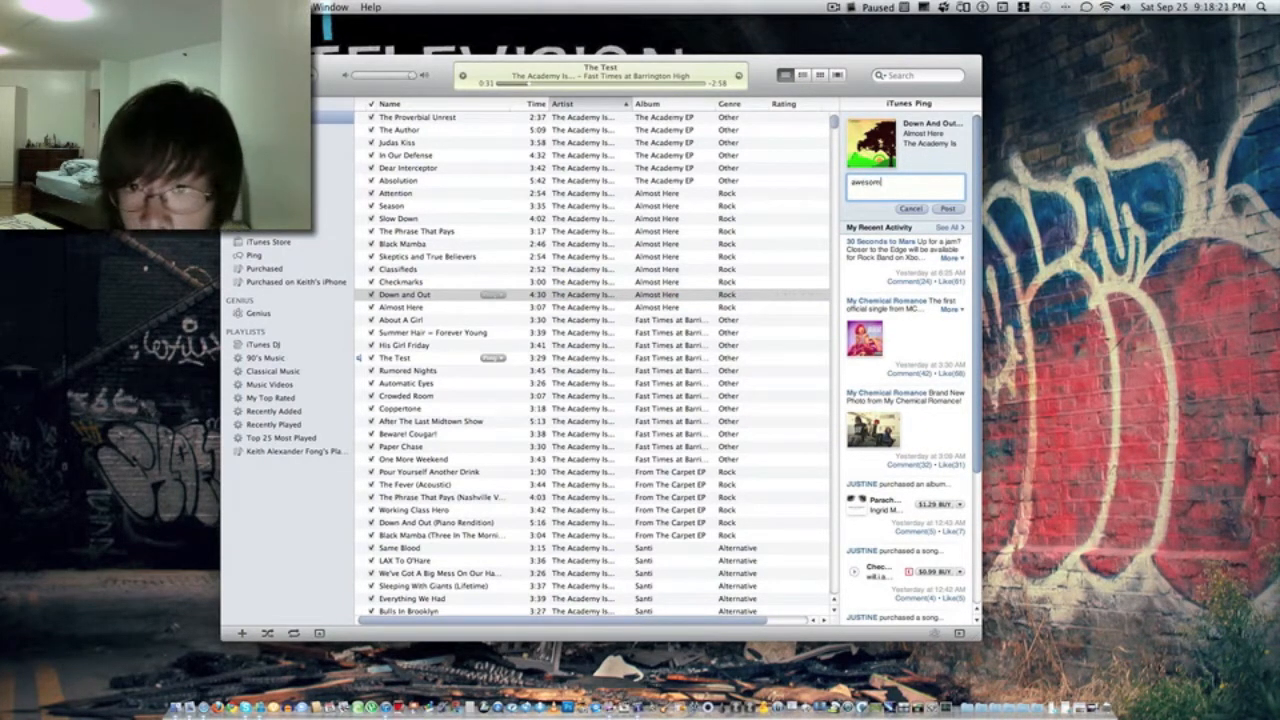
{"action": "type", "text": "AWESOME SONG"}
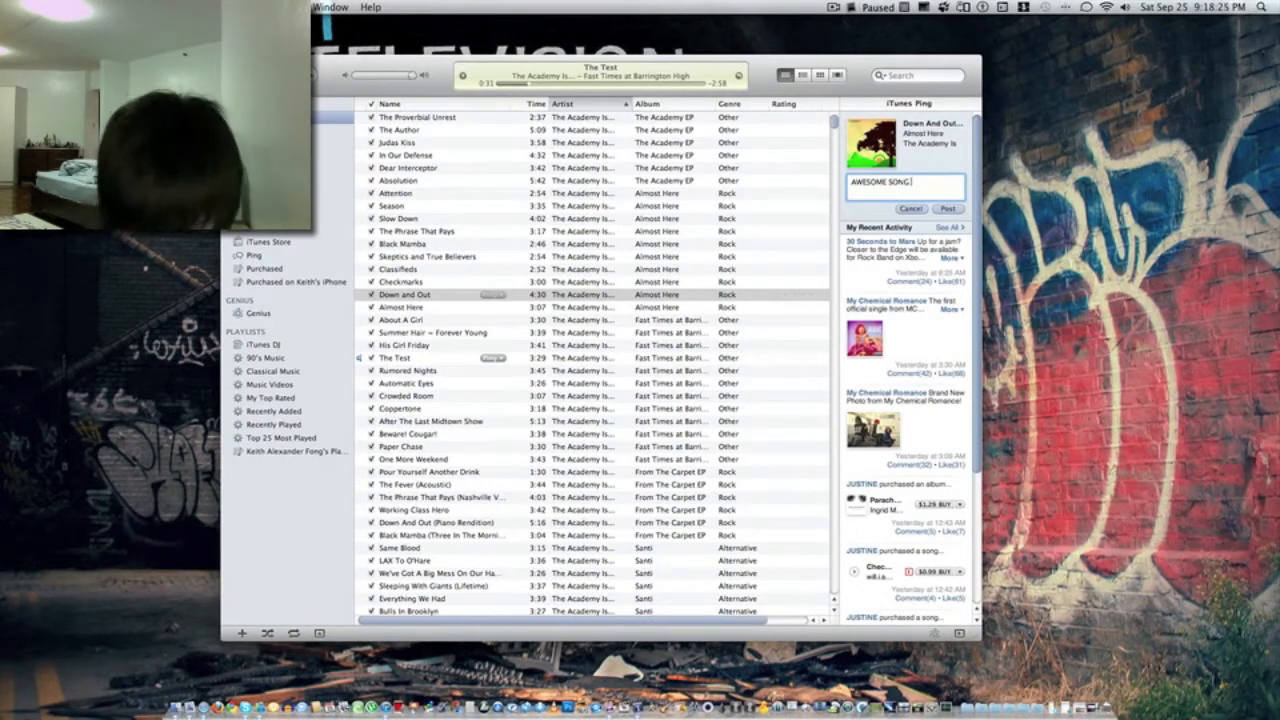
{"action": "type", "text": ":D"}
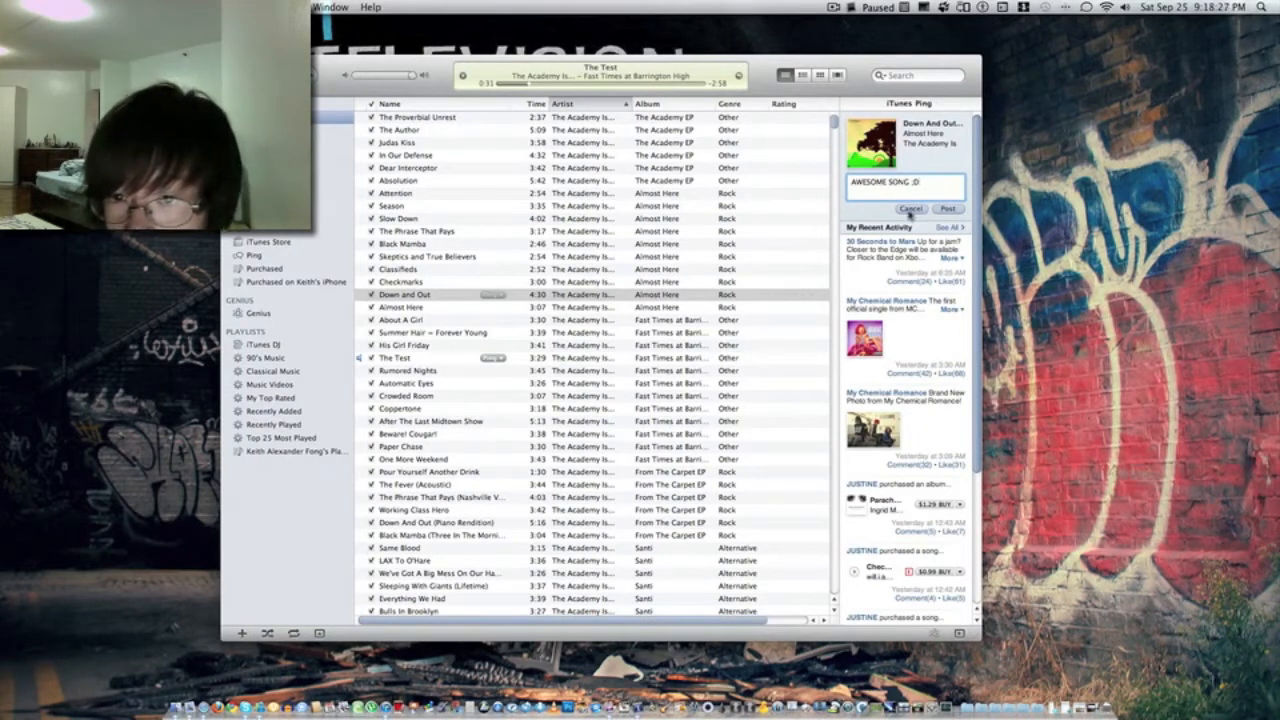
{"action": "left_click", "coordinate": [912, 208]}
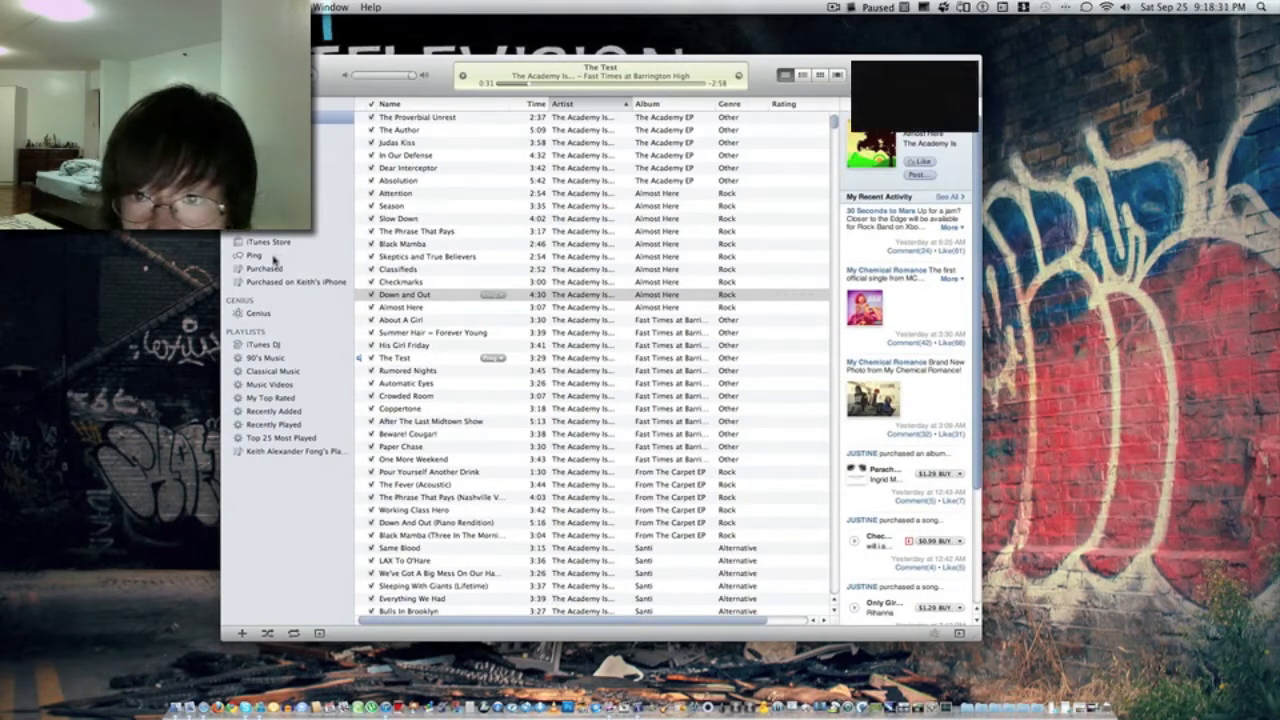
- Save Edit My Profile to view the Ping profile's recent activity
{"action": "left_click", "coordinate": [254, 256]}
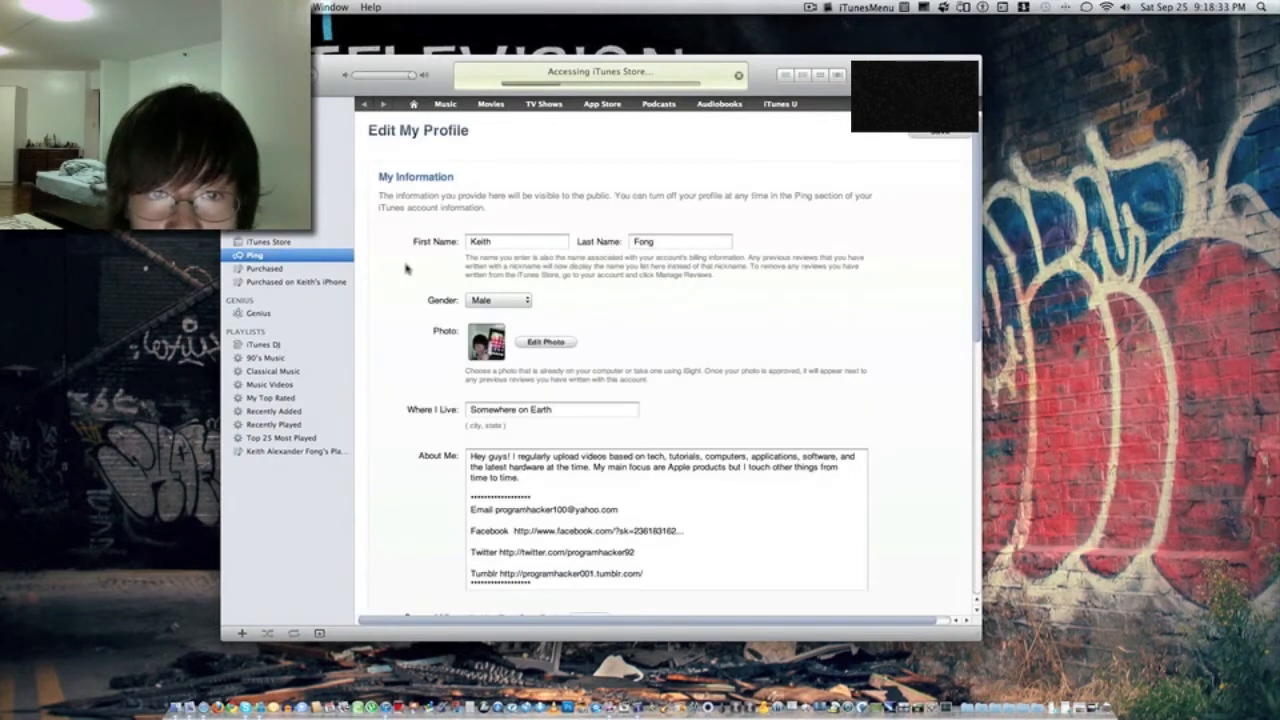
{"action": "scroll", "scroll_direction": "down", "scroll_amount": 3}
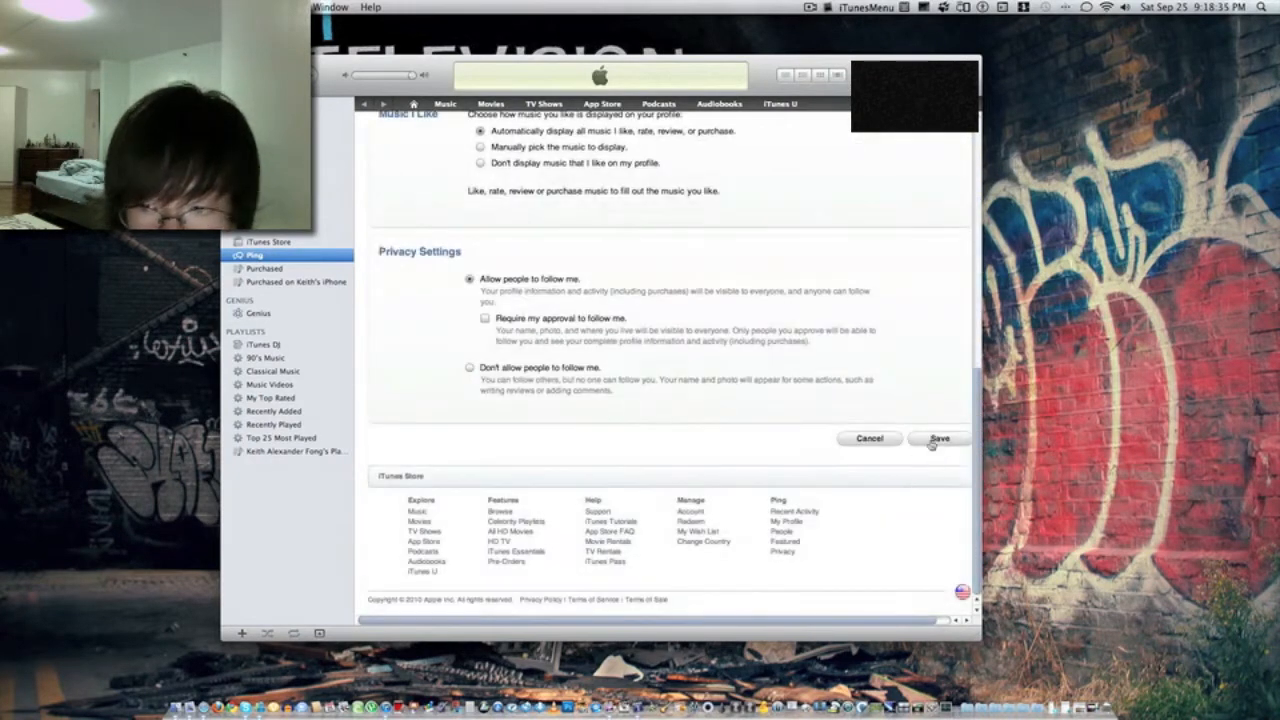
{"action": "left_click", "coordinate": [938, 438]}
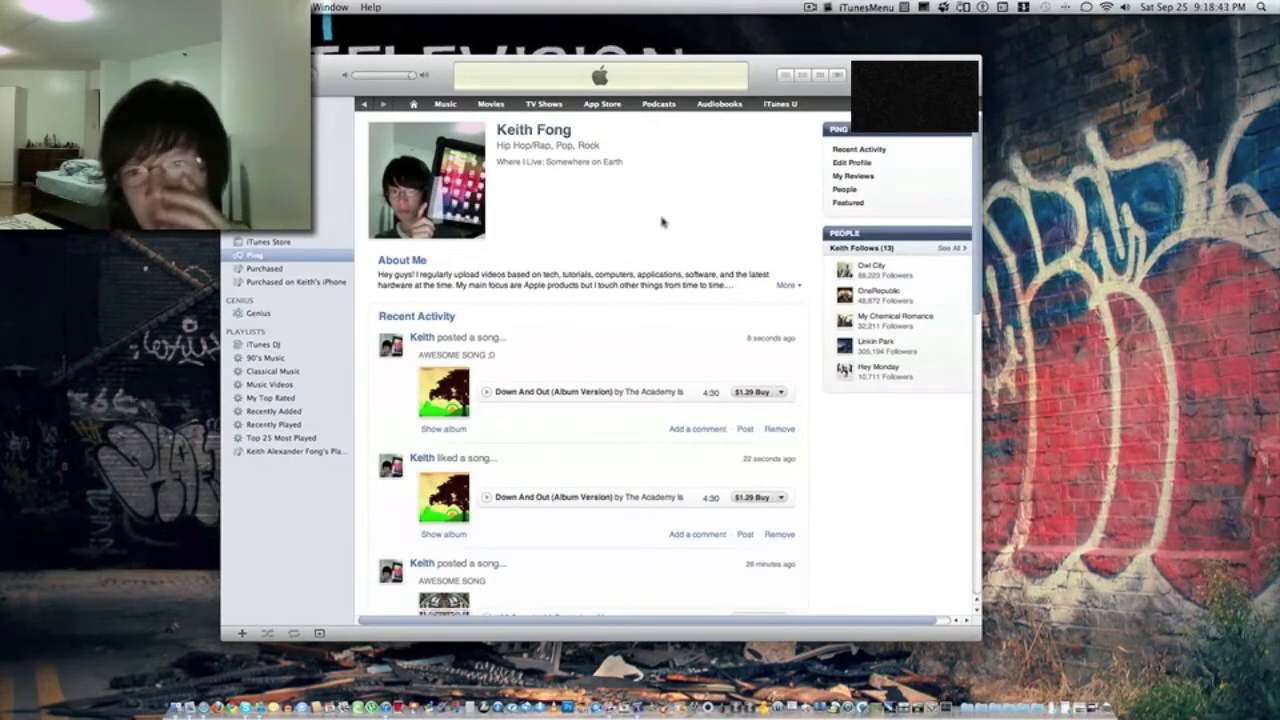
{"action": "scroll", "scroll_direction": "down", "scroll_amount": 3}
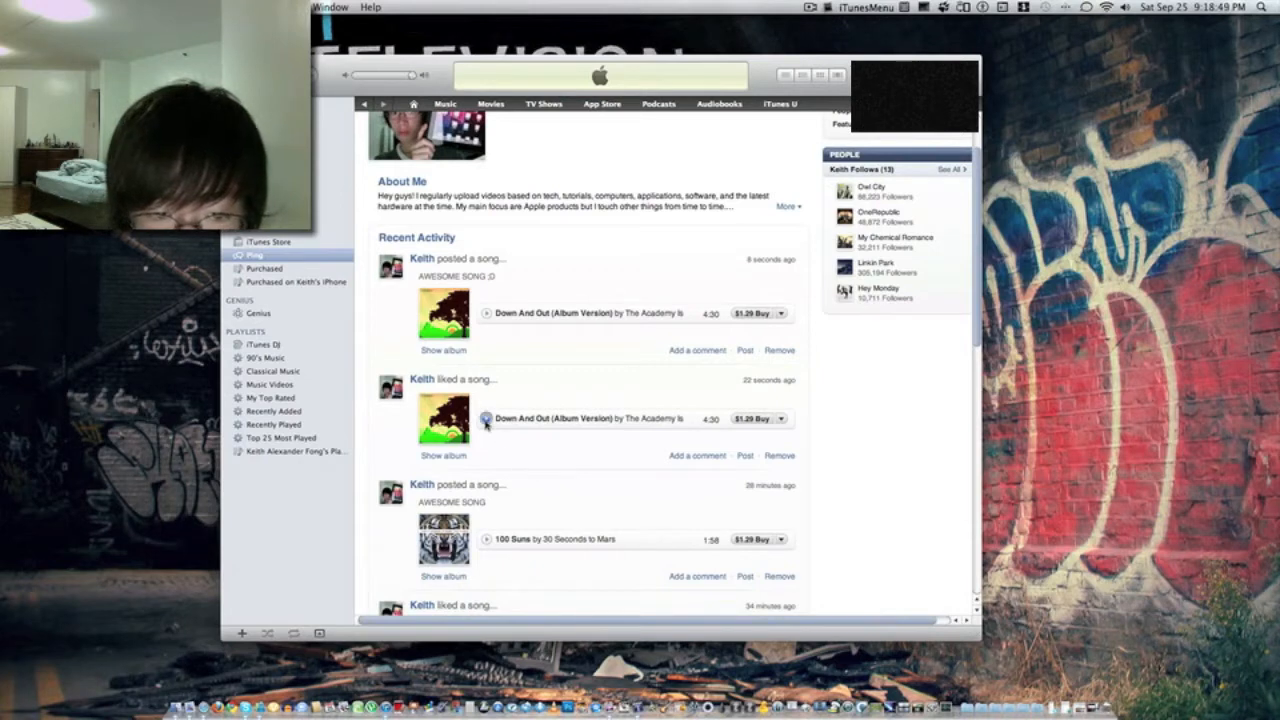
{"action": "left_click", "coordinate": [486, 418]}
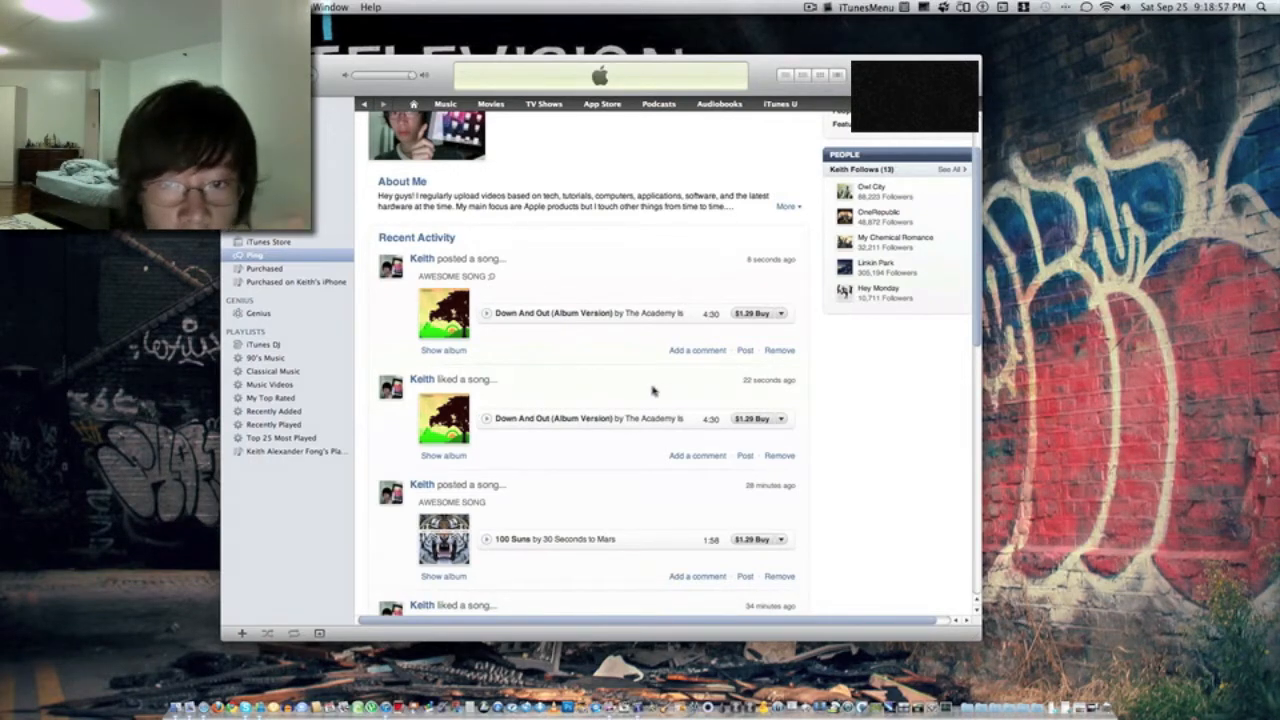
{"action": "scroll", "scroll_direction": "down", "scroll_amount": 3}
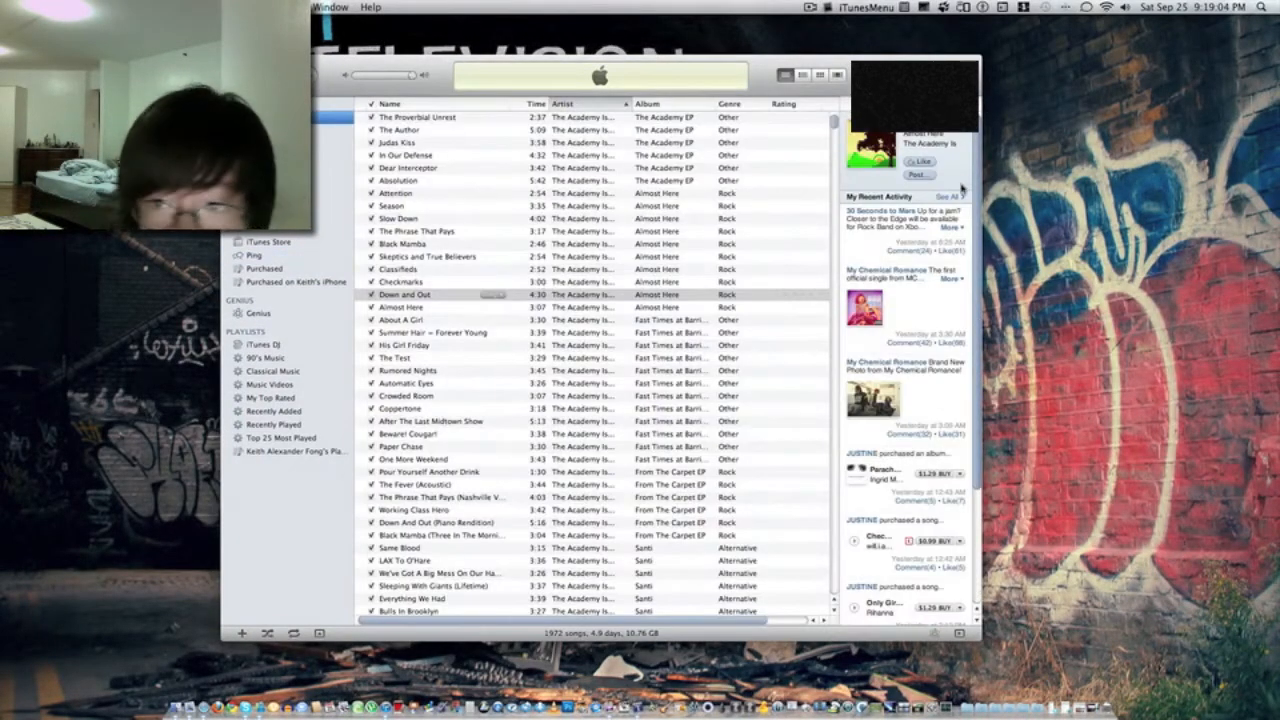
{"action": "mouse_move", "coordinate": [948, 186]}
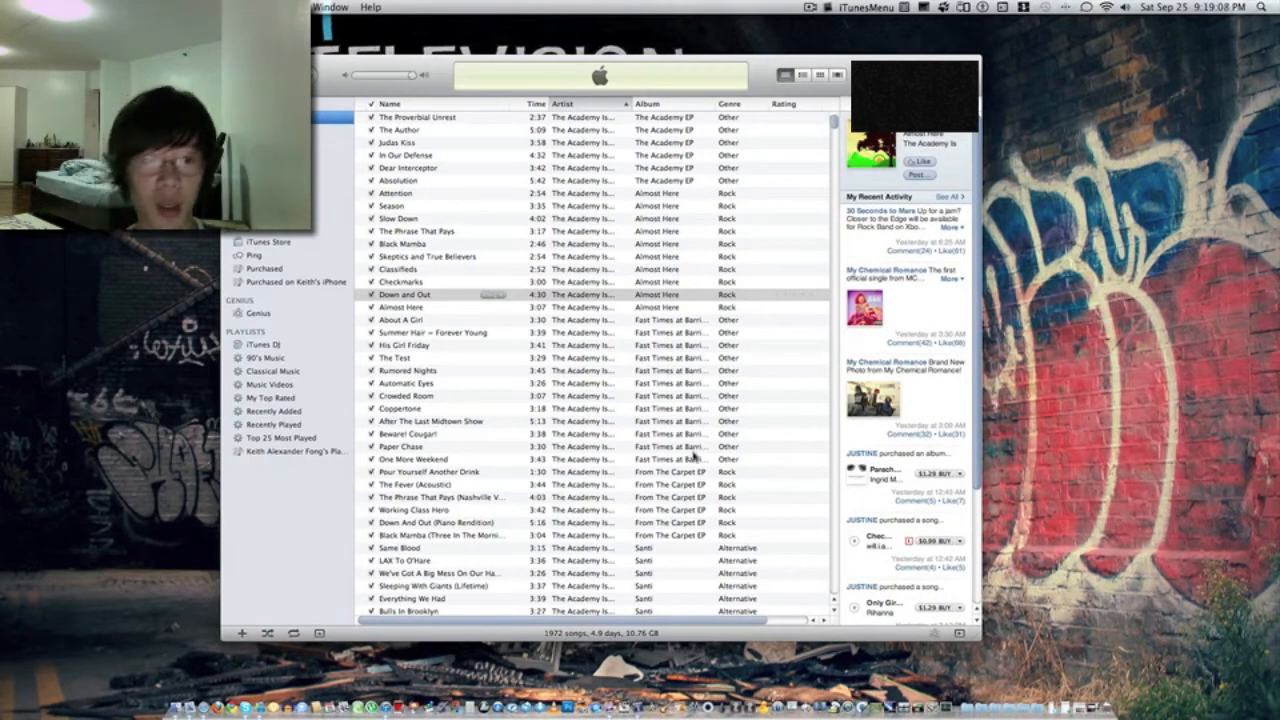
{"action": "mouse_move", "coordinate": [290, 262]}
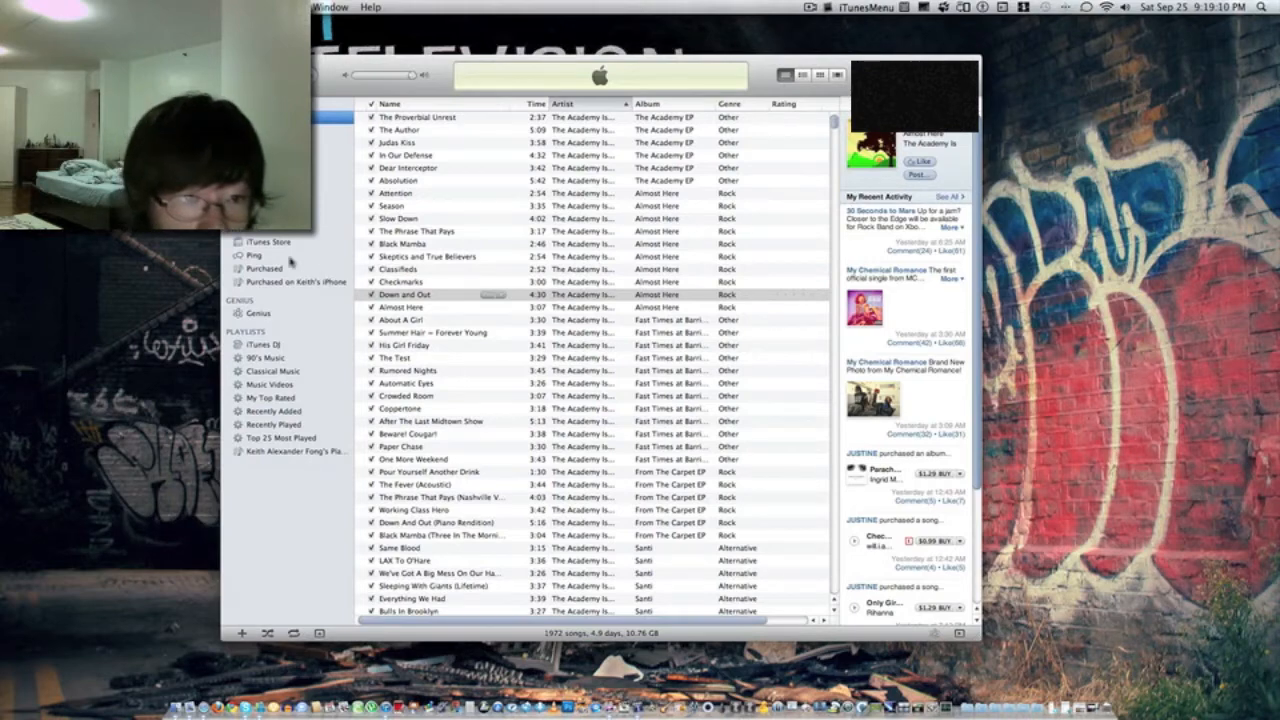
{"action": "left_click", "coordinate": [256, 256]}
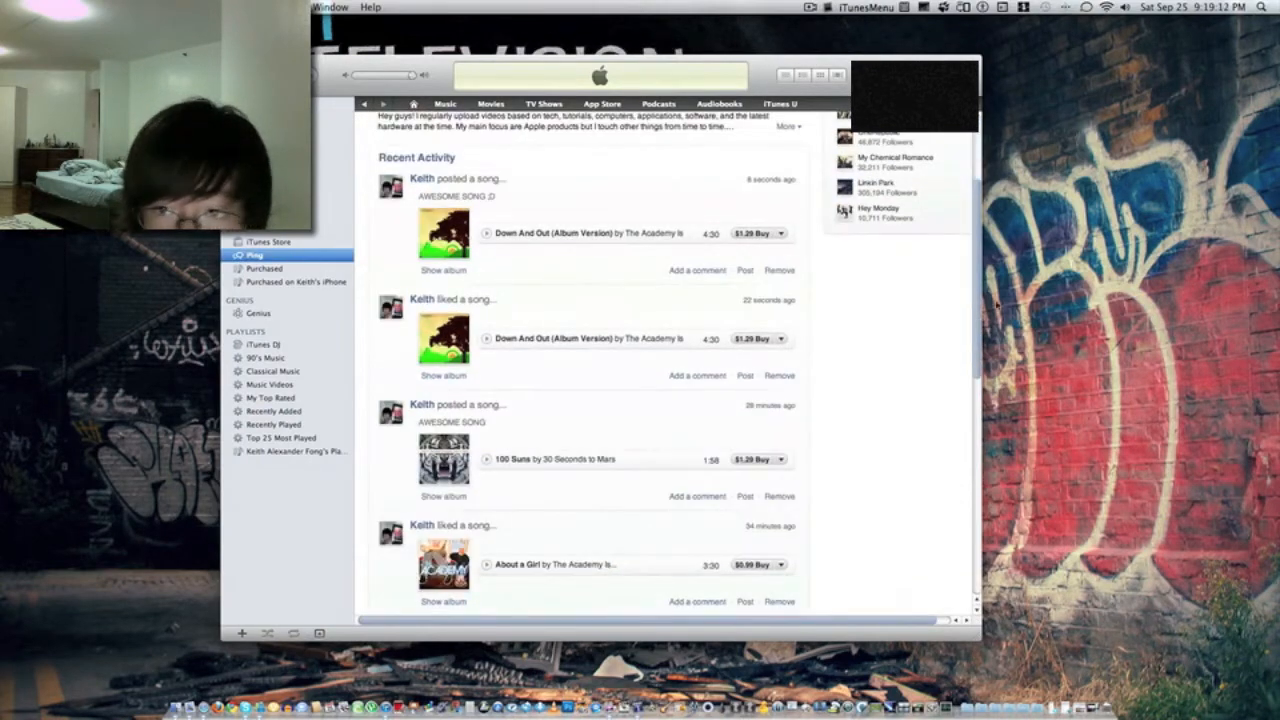
{"action": "scroll", "scroll_direction": "up", "scroll_amount": 3}
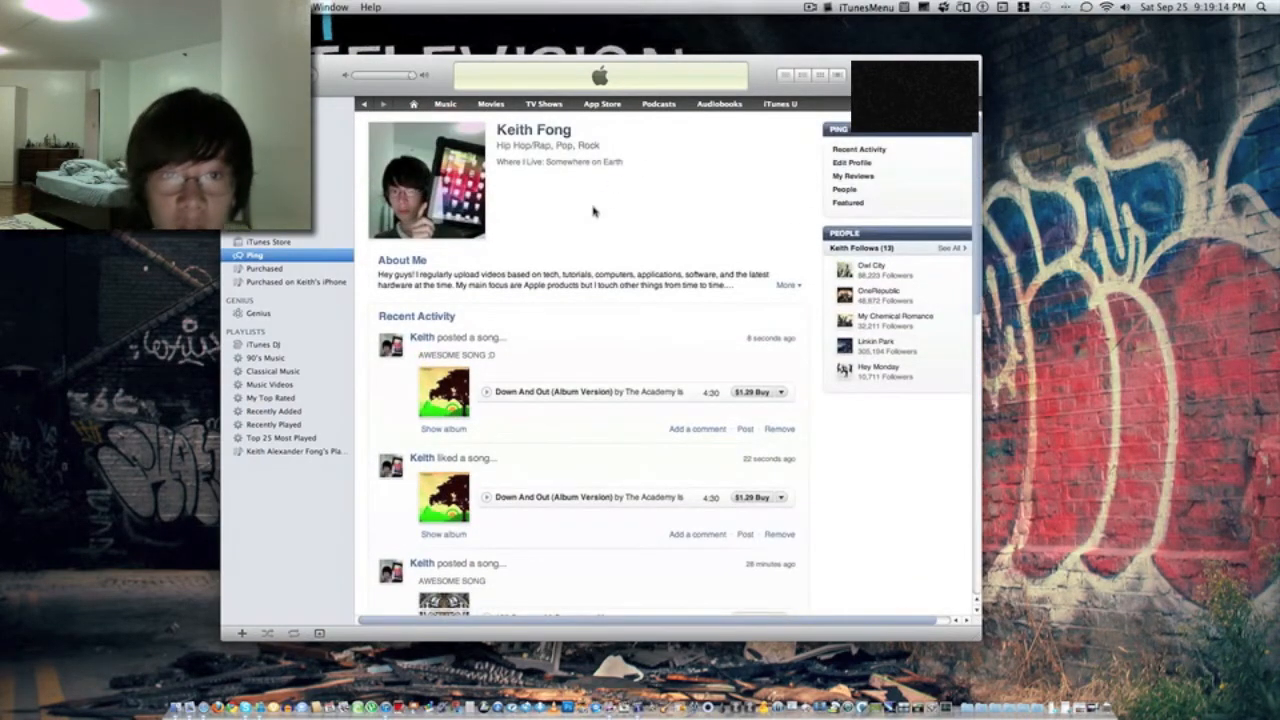
{"action": "mouse_move", "coordinate": [640, 246]}
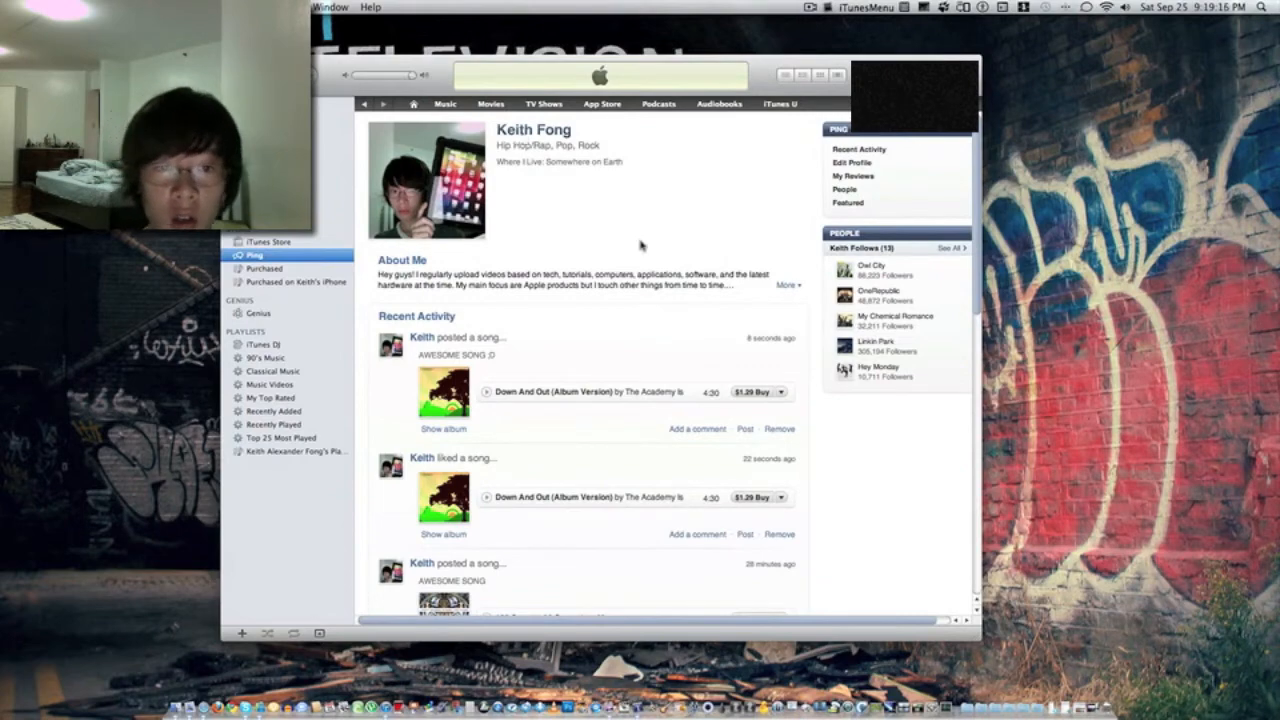
{"action": "mouse_move", "coordinate": [716, 210]}
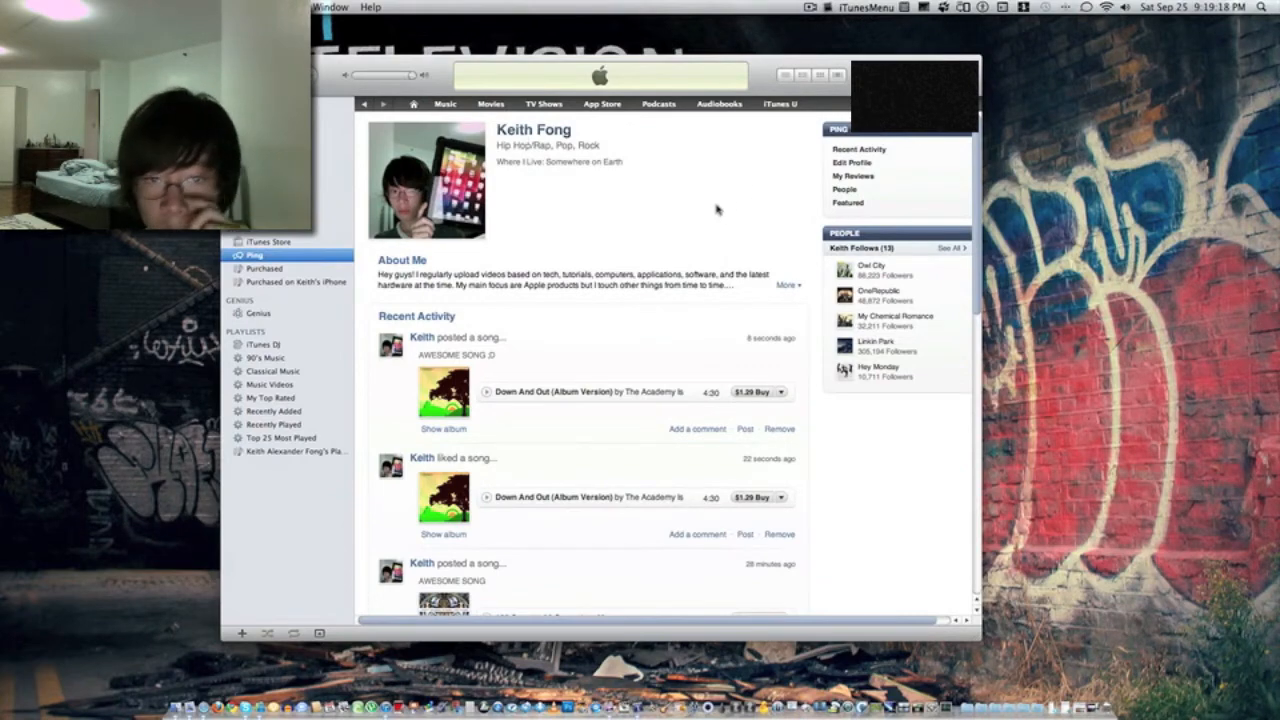